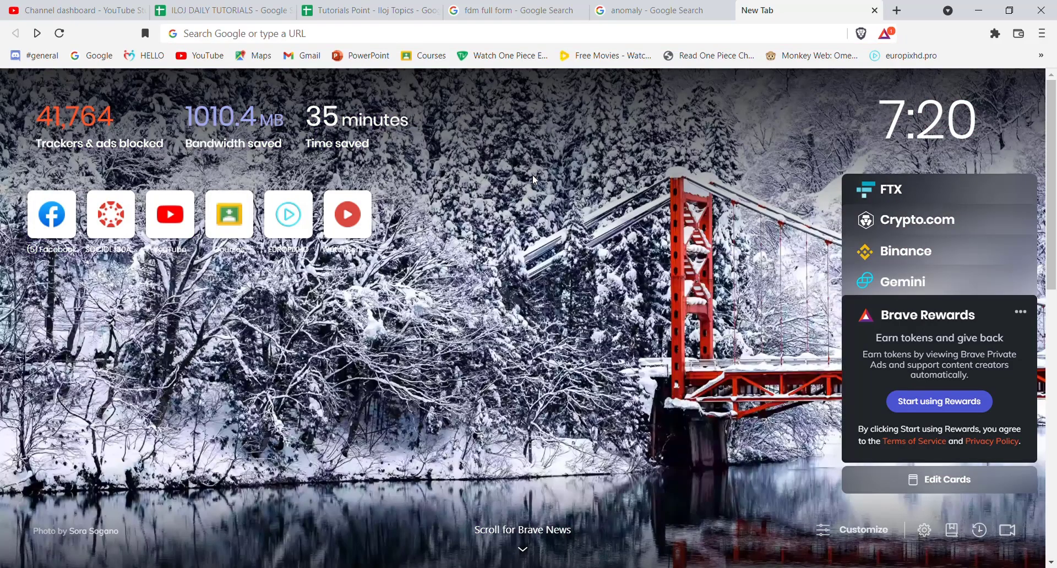
mouse_move(408, 51)
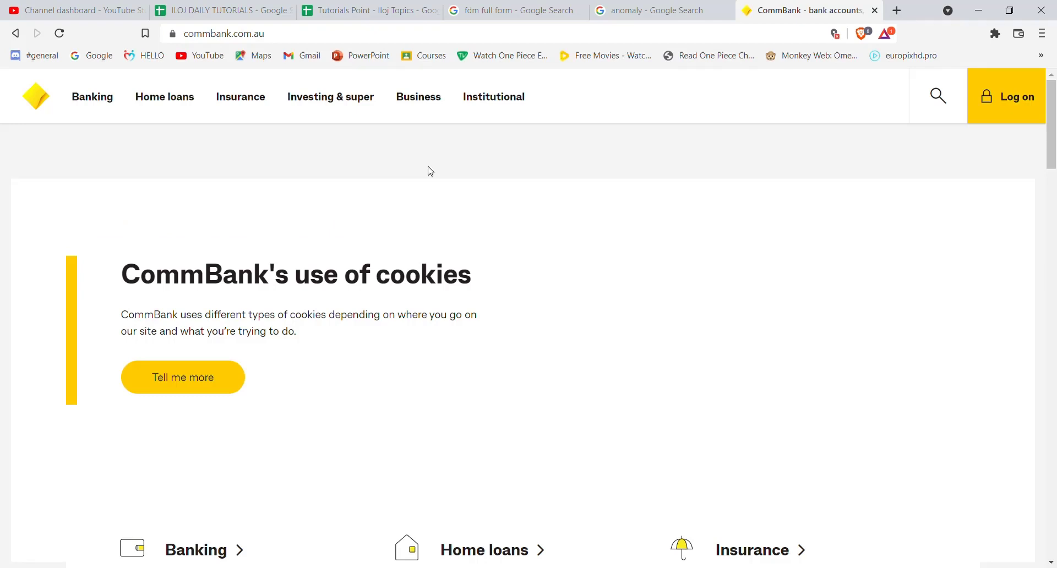
mouse_move(663, 184)
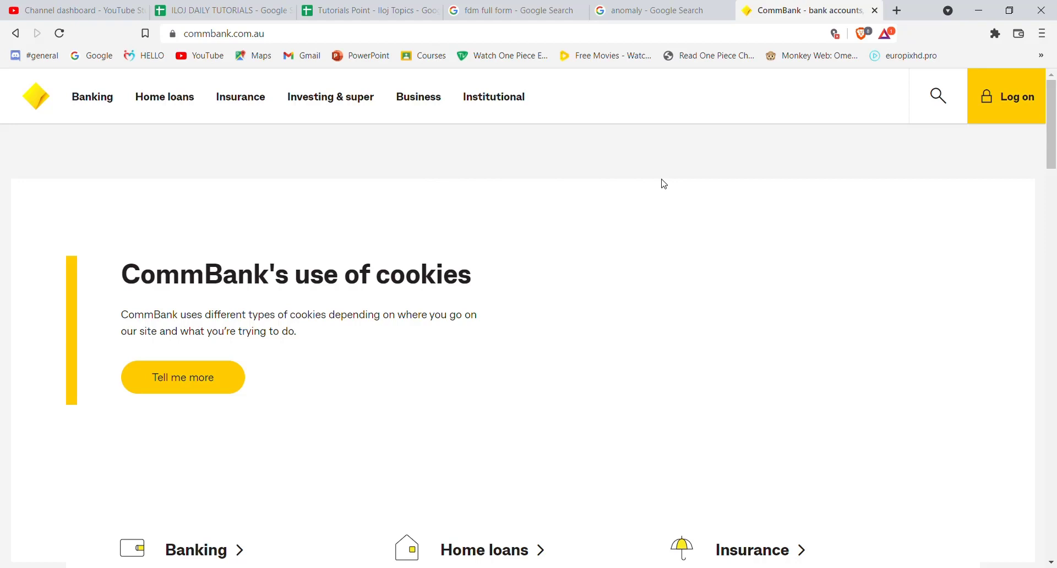
Step: From the Log on menu, choose NetBank log on and follow 'I've forgotten my log on details'
left_click(1005, 96)
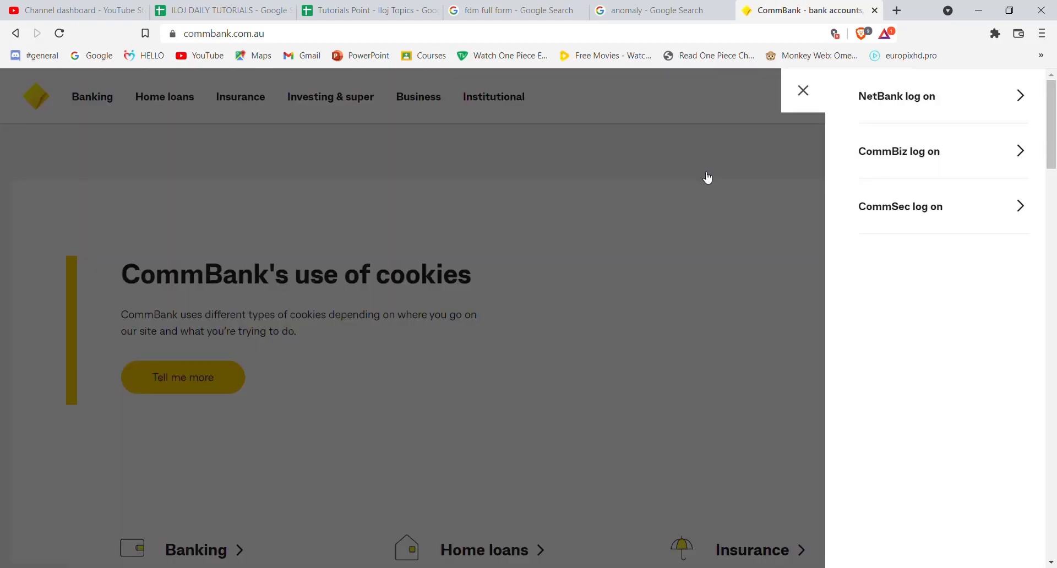
mouse_move(726, 176)
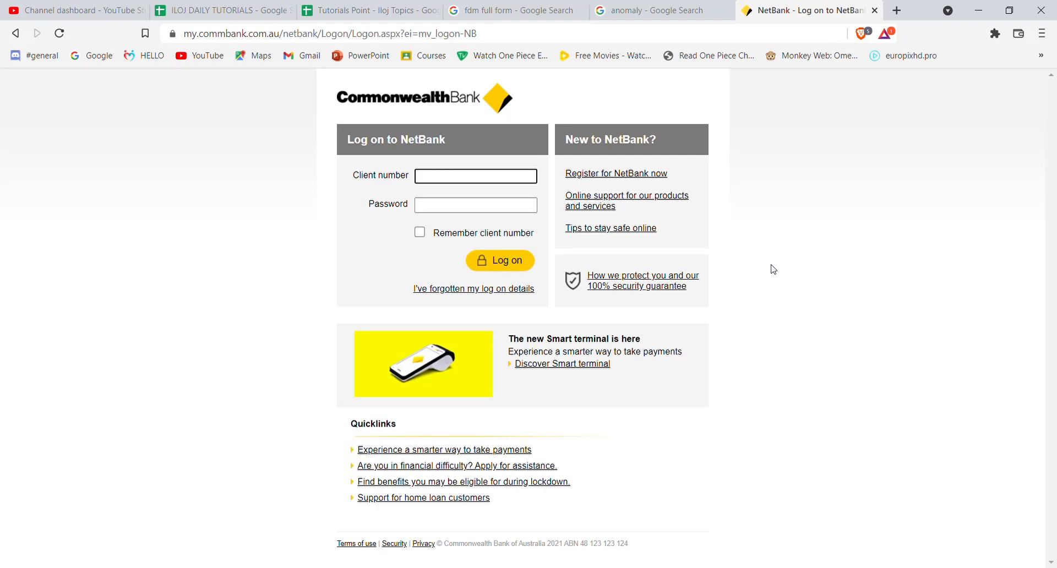
left_click(475, 175)
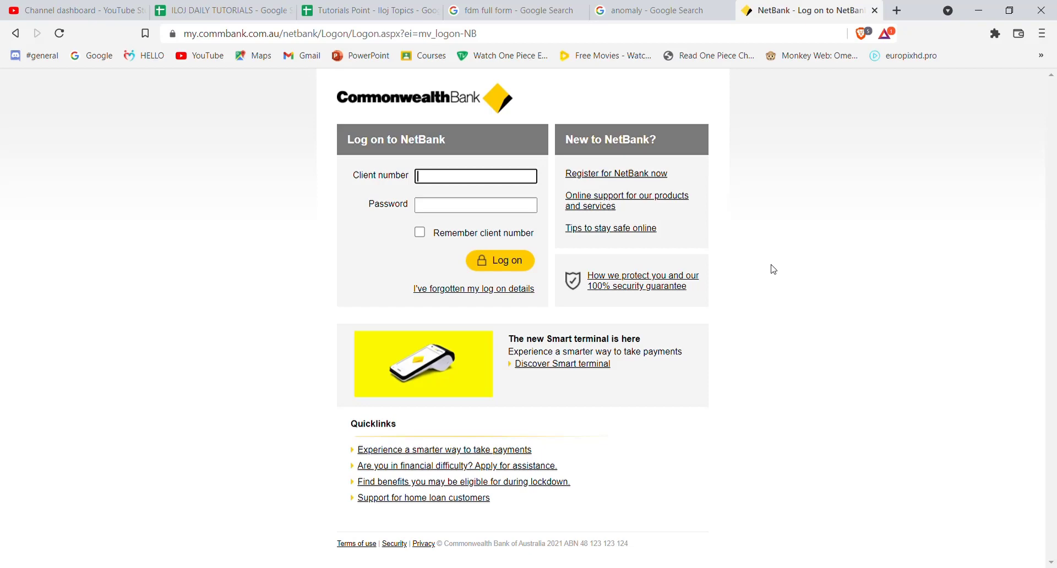
mouse_move(444, 310)
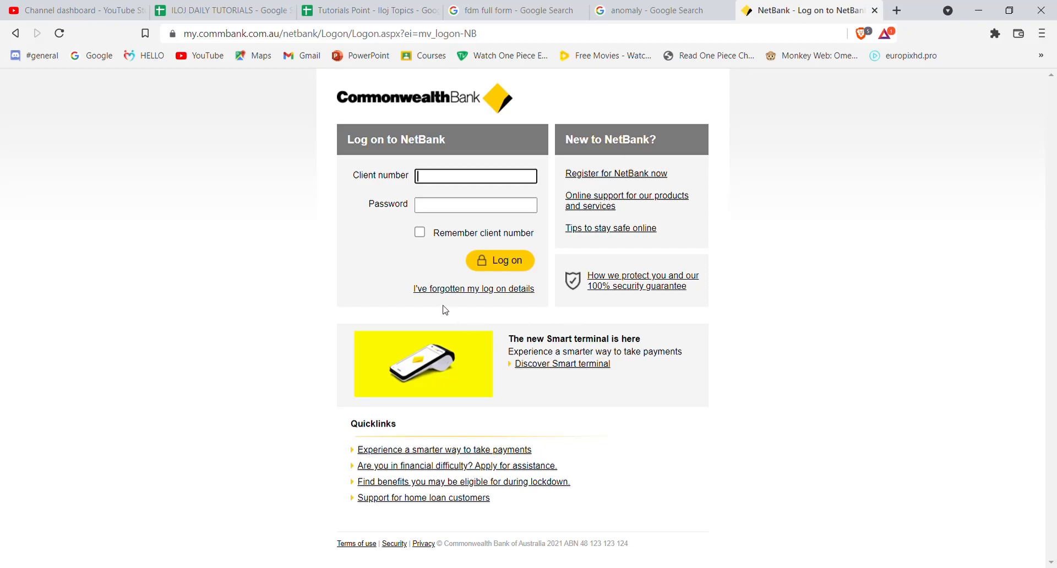
mouse_move(473, 298)
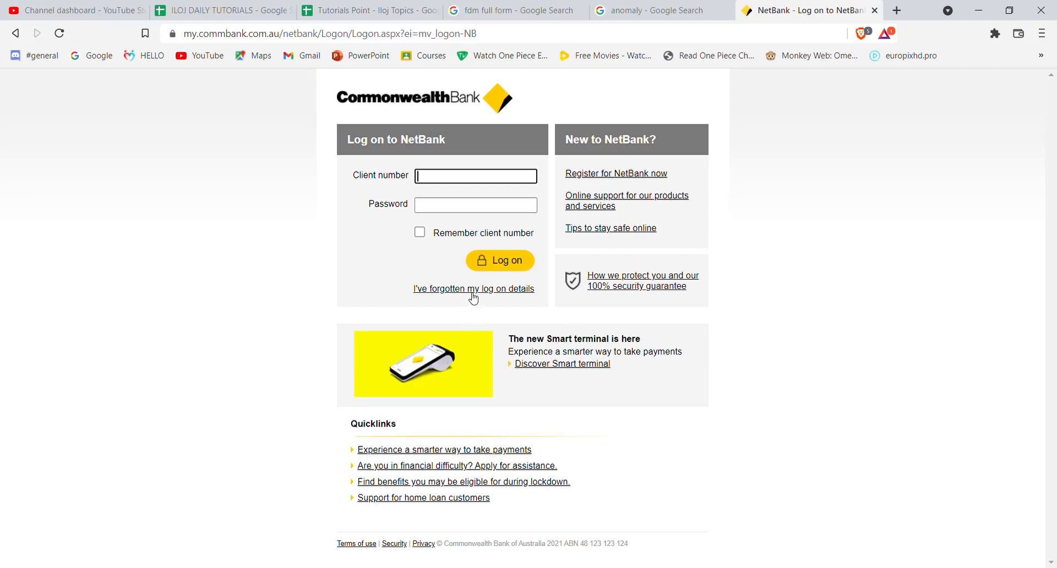
left_click(474, 289)
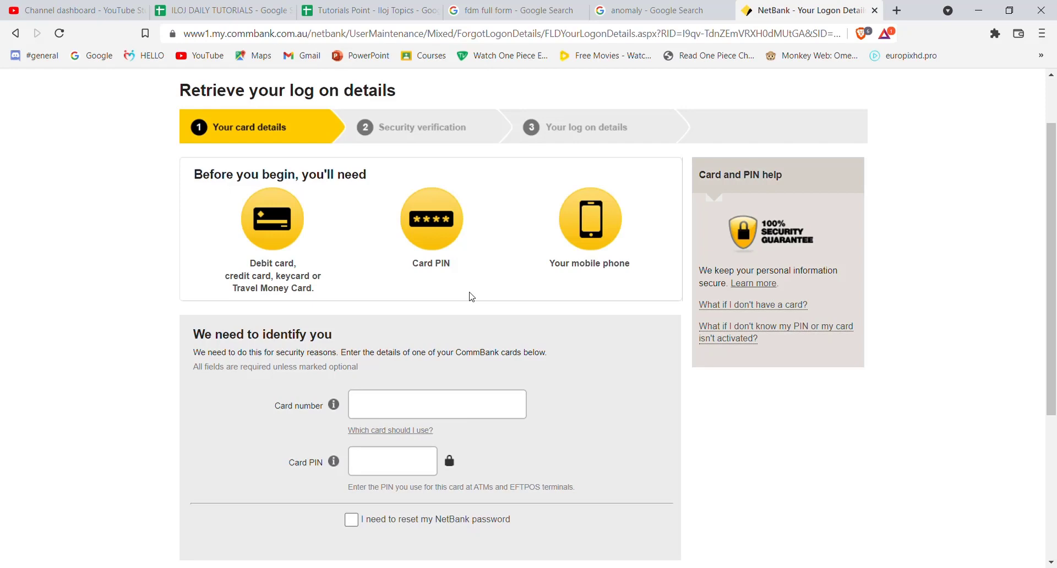
Step: Scroll to the 'We need to identify you' form and focus the Card number, then Card PIN fields
scroll("down", 3)
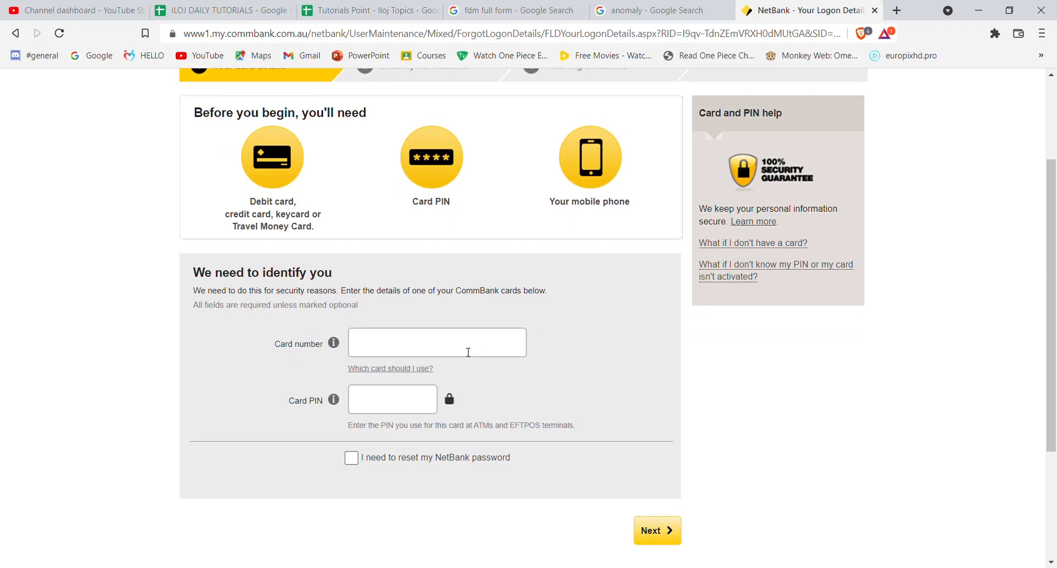
left_click(436, 342)
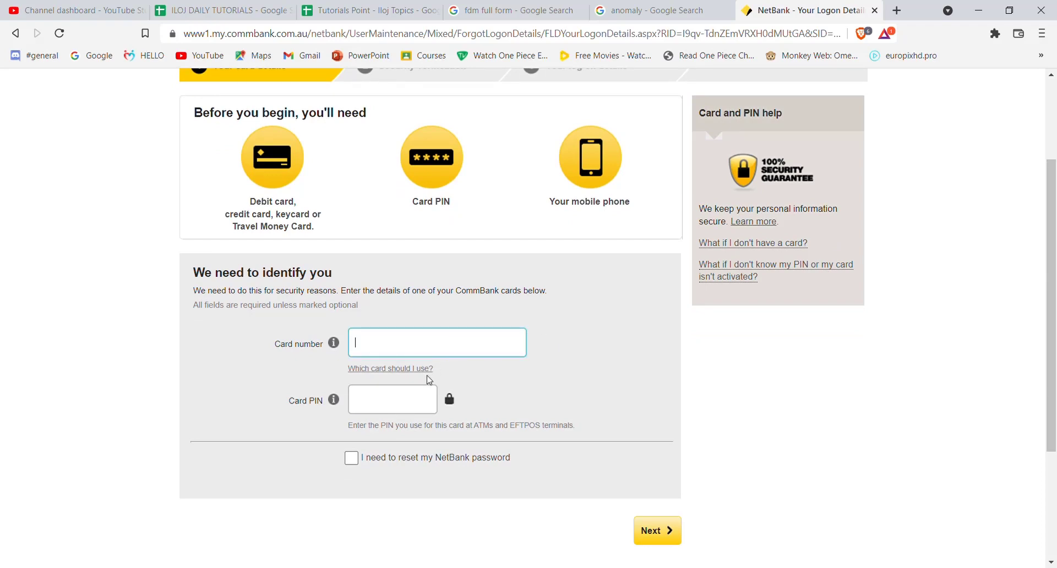
left_click(392, 399)
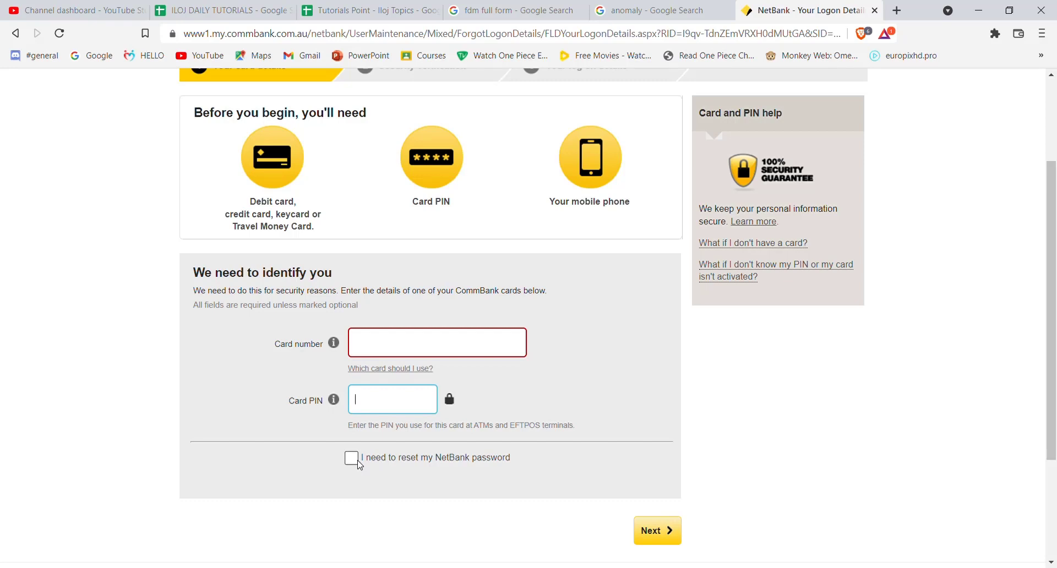
mouse_move(656, 530)
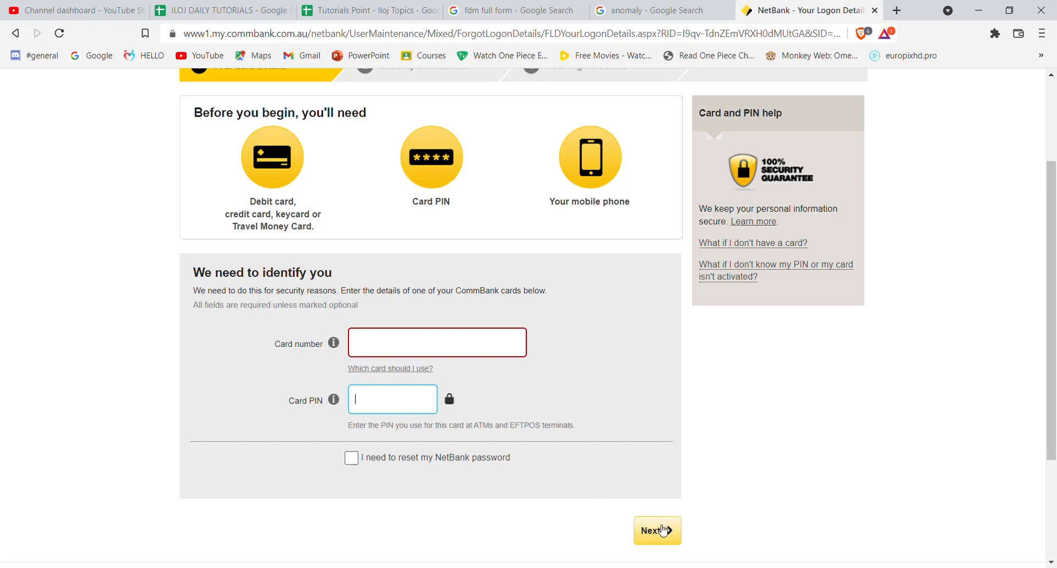
mouse_move(753, 412)
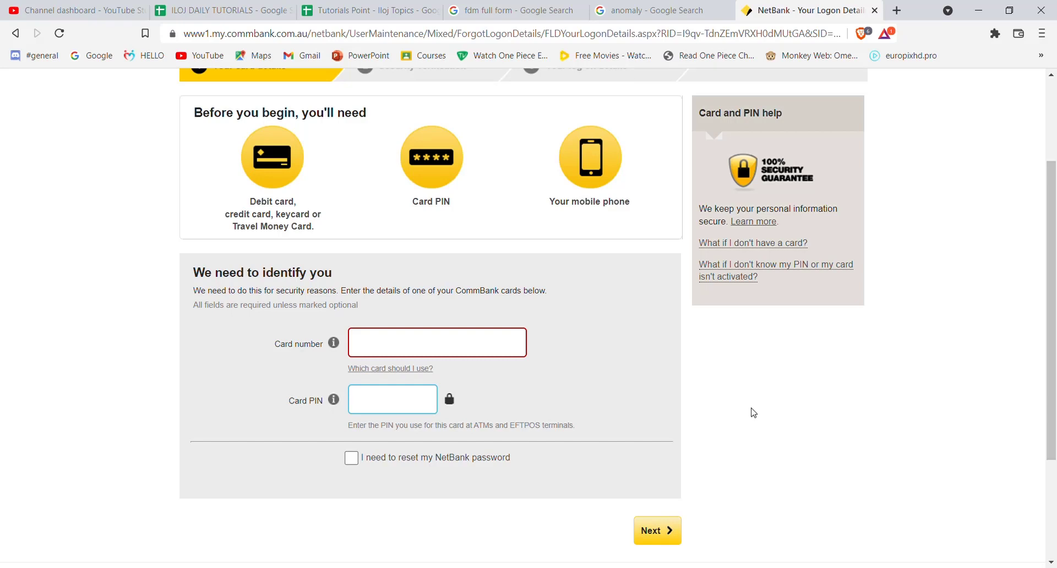
left_click(391, 399)
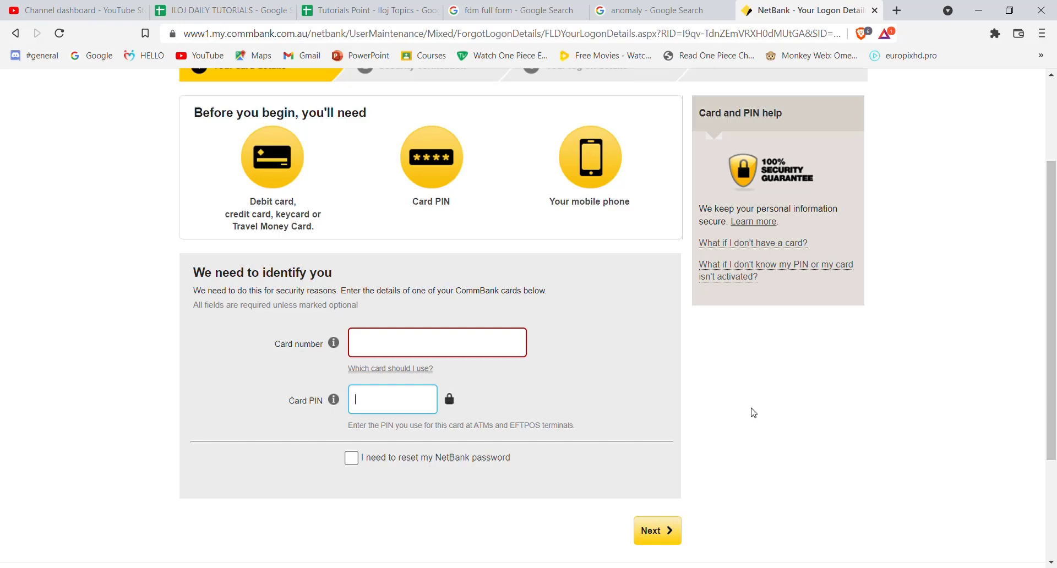